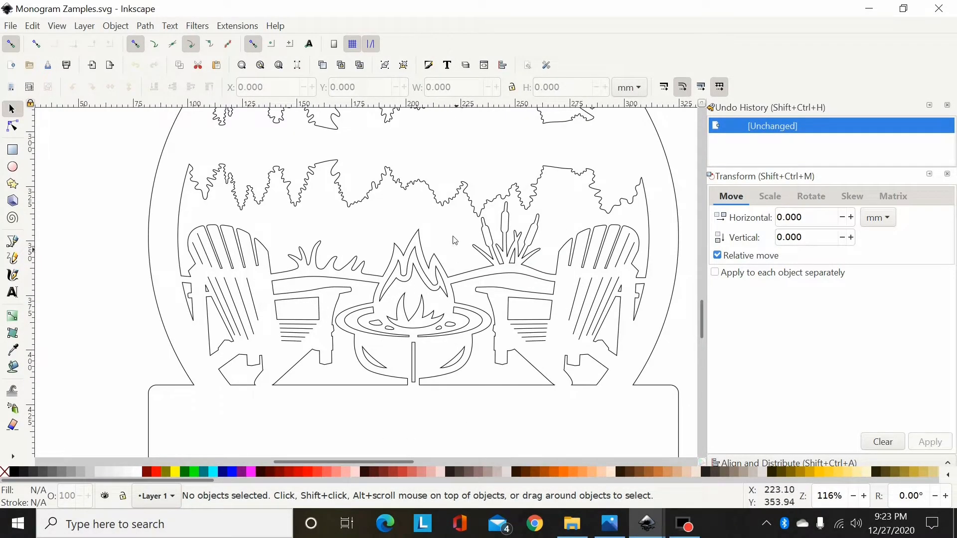
mouse_move(533, 340)
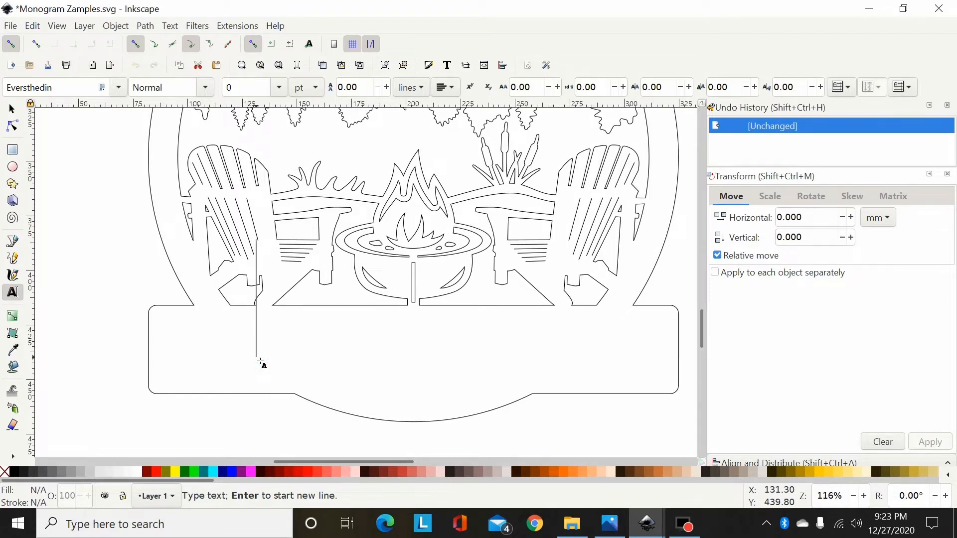
Step: Type EXAMPLE across the lower banner in the Eversthedin script font at 153 pt
text(EXAMPL)
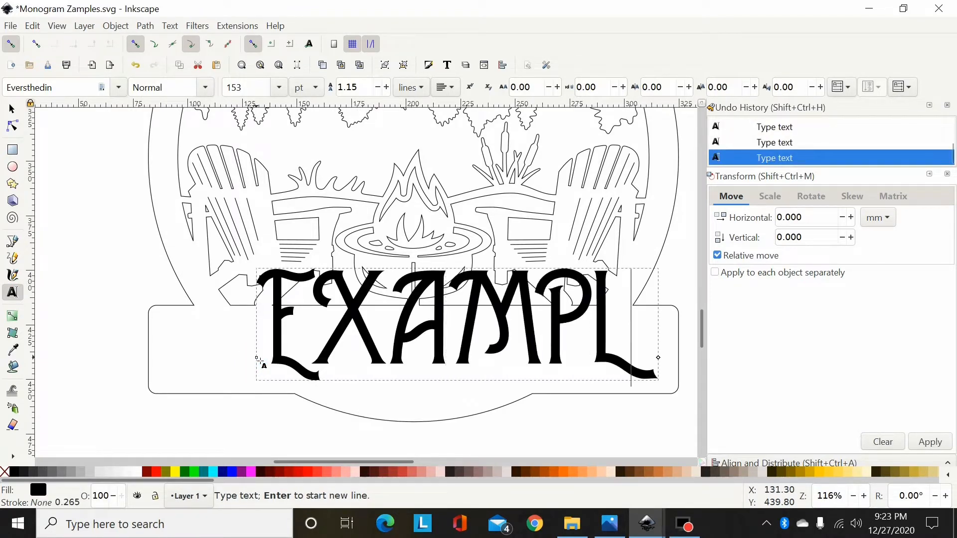
text(E)
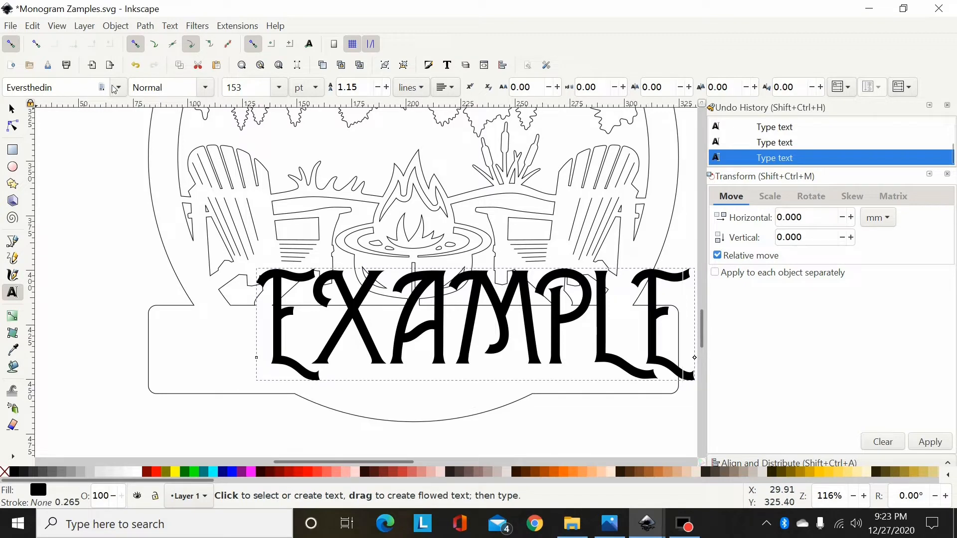
Step: Change the EXAMPLE text's font family from the script font to Arial
click(116, 86)
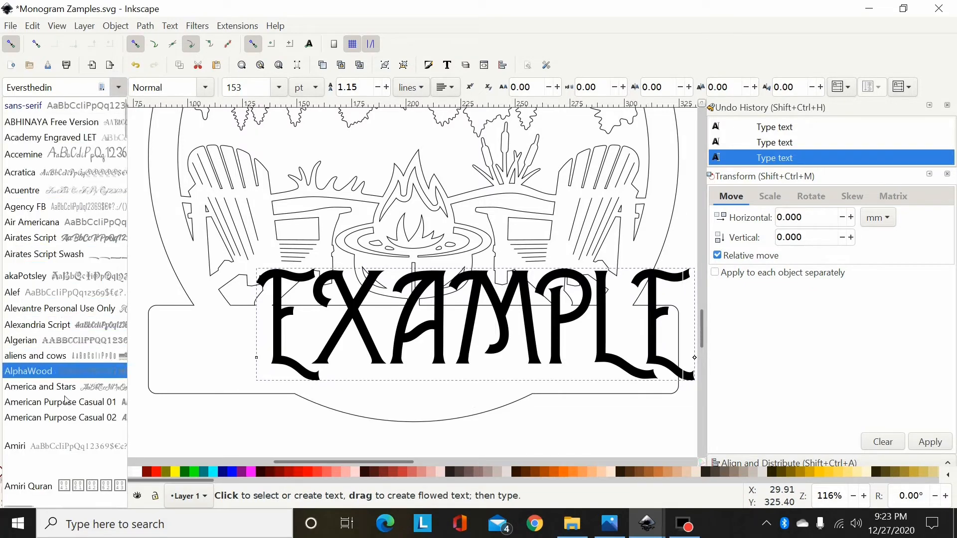
scroll(down, 3)
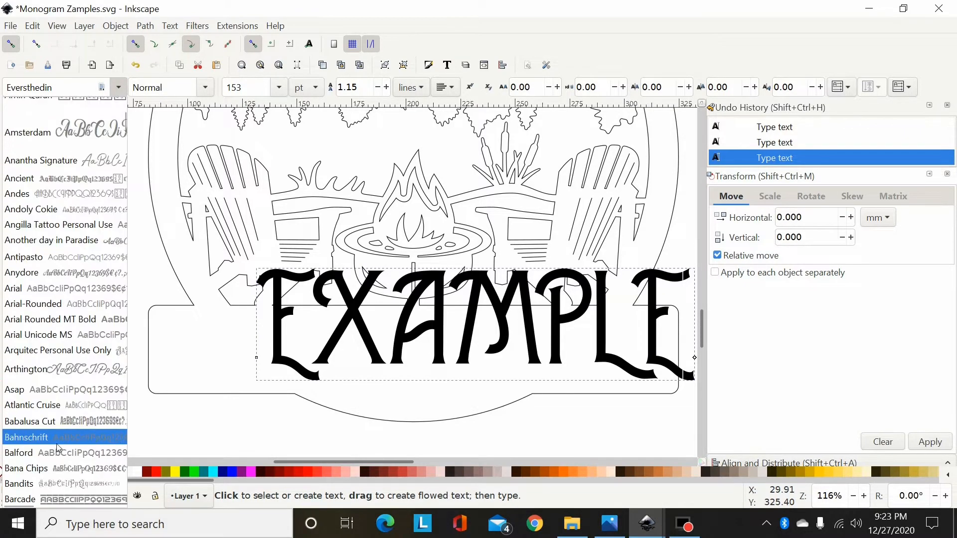
click(33, 303)
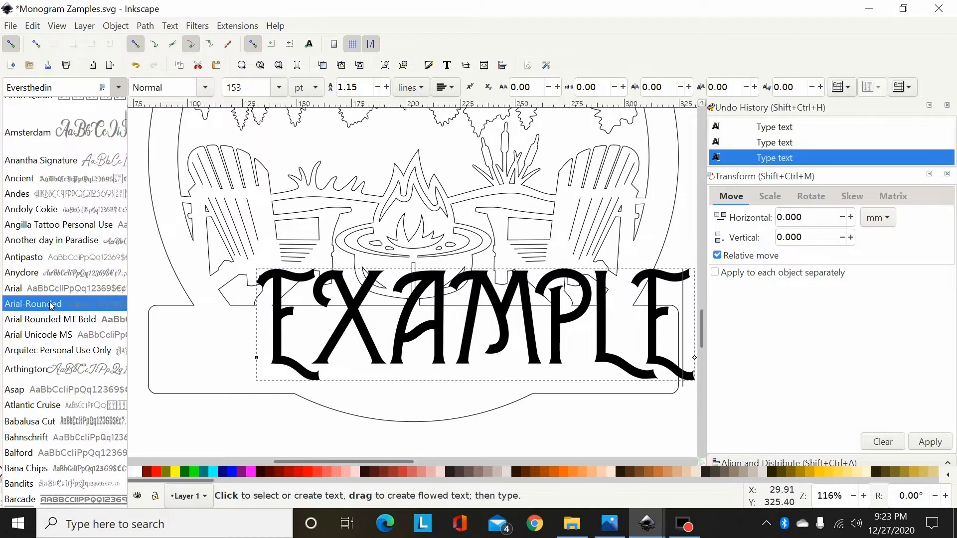
click(33, 304)
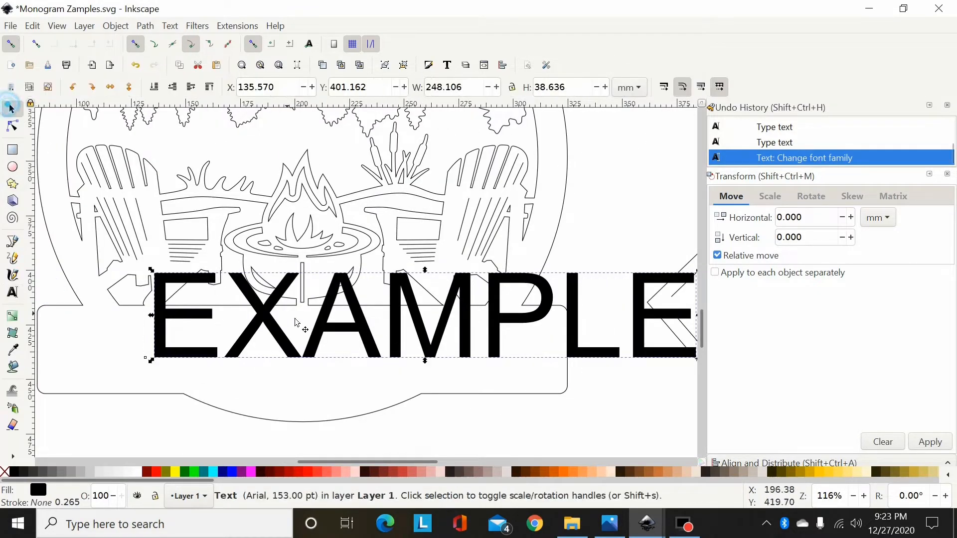
Step: Scale EXAMPLE down, move it into the banner and centre it with Align and Distribute
drag(293, 317, 271, 318)
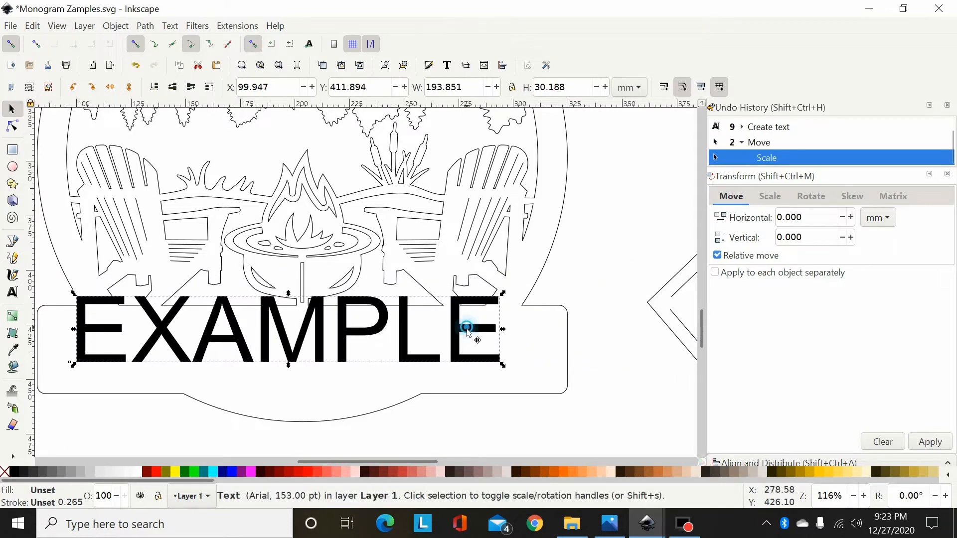
drag(467, 327, 492, 351)
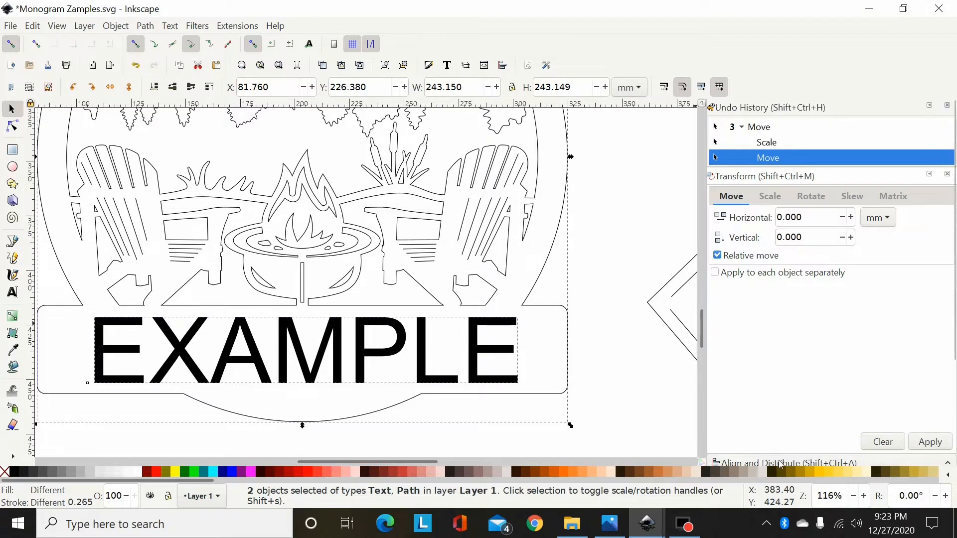
click(877, 237)
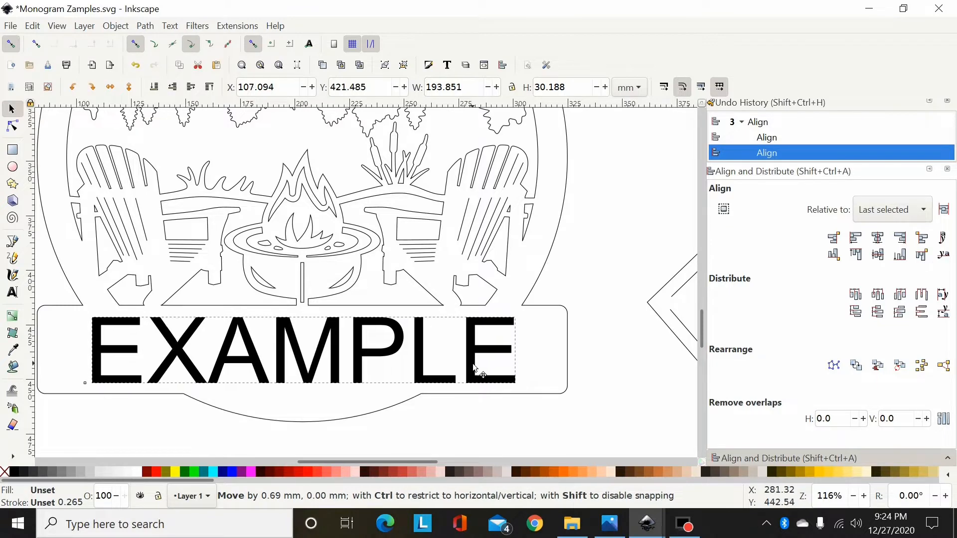
drag(482, 366, 478, 364)
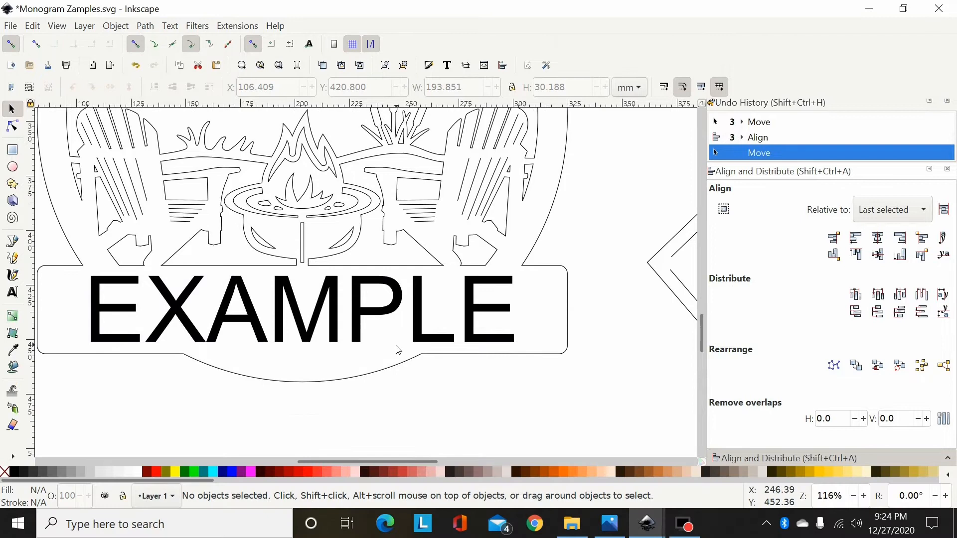
click(395, 317)
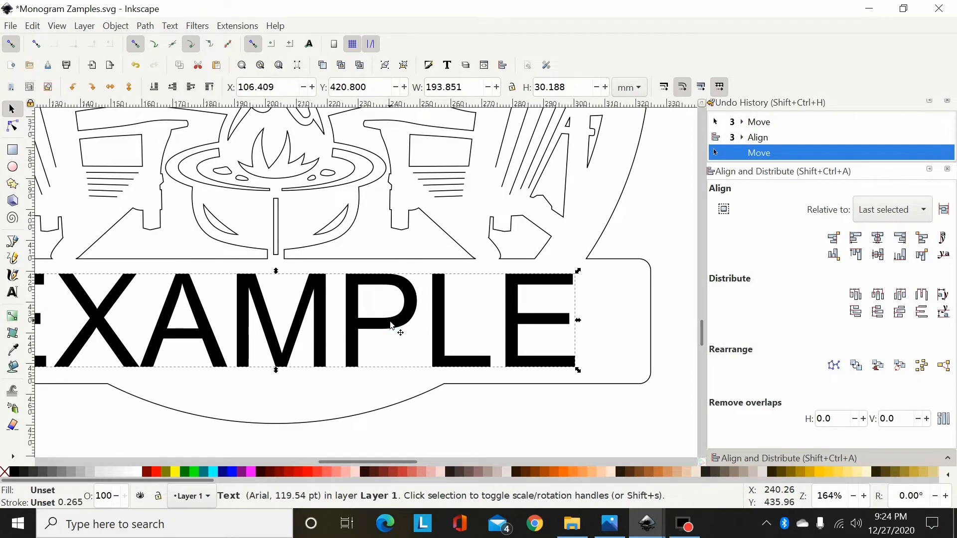
Step: Convert EXAMPLE with Object to Path, then ungroup it into seven letter paths
click(144, 26)
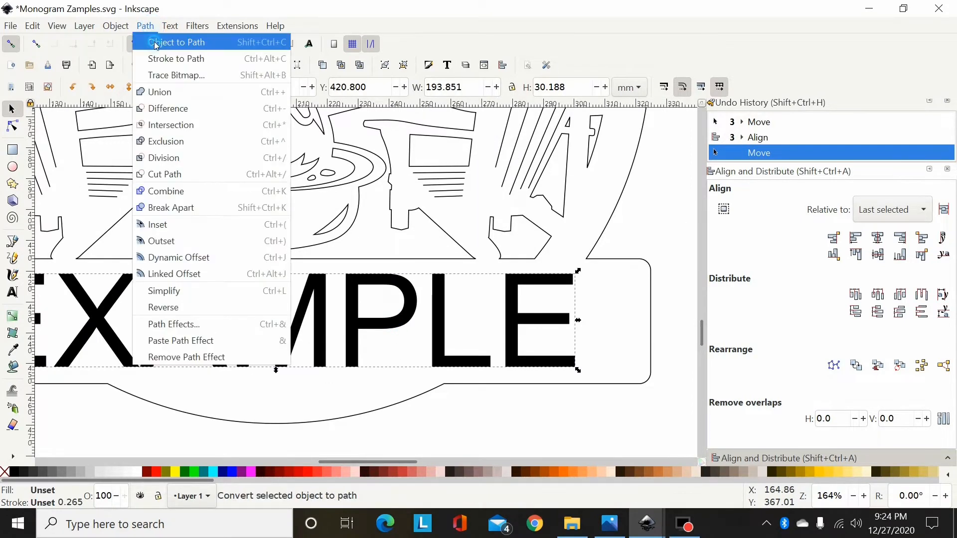
click(177, 42)
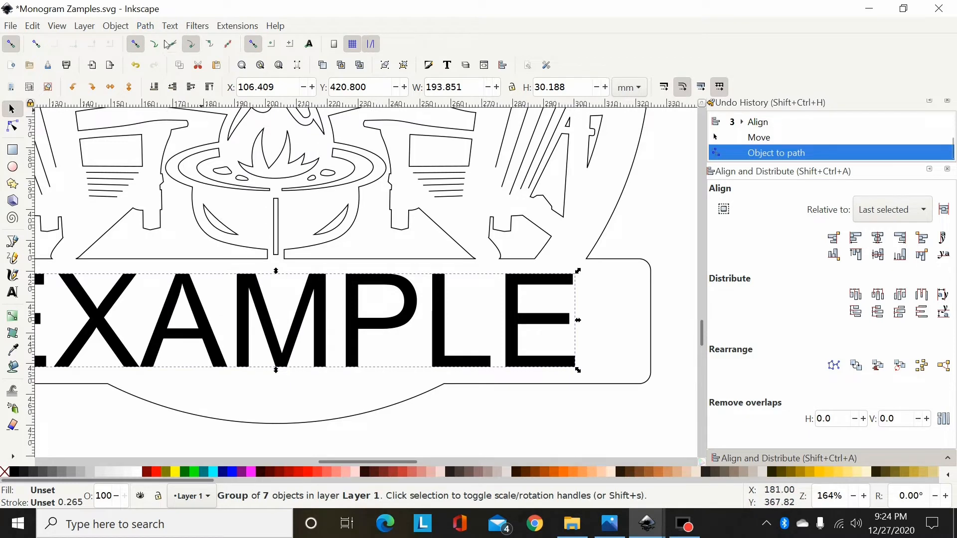
mouse_move(236, 493)
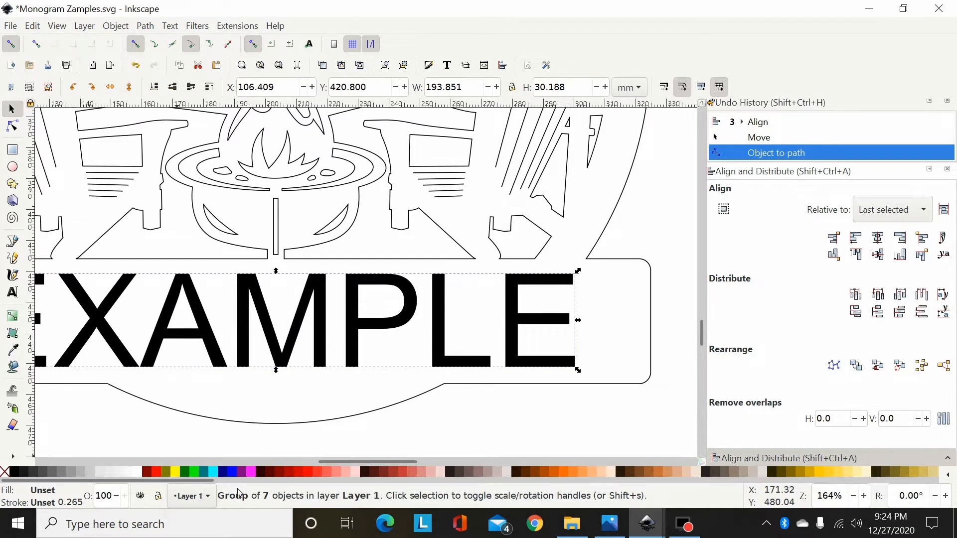
click(115, 25)
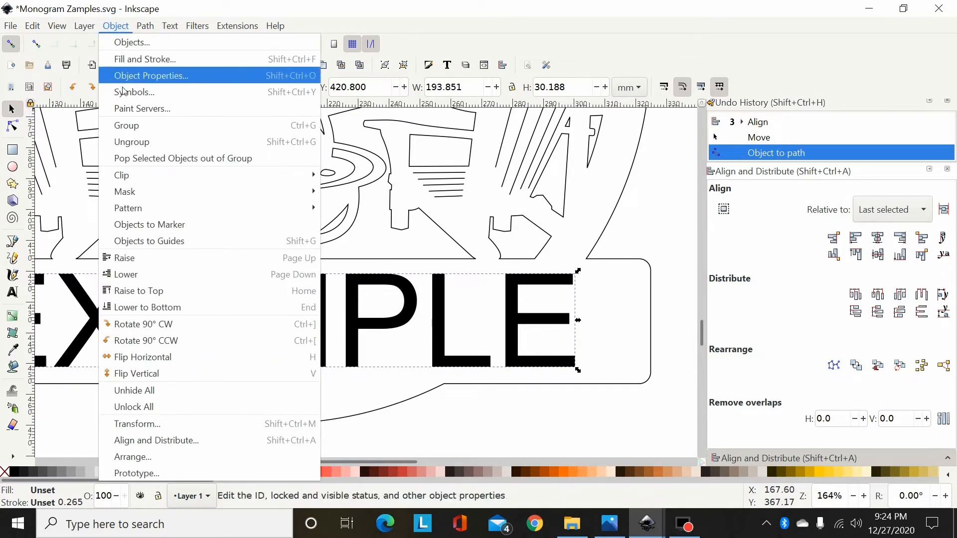
click(131, 142)
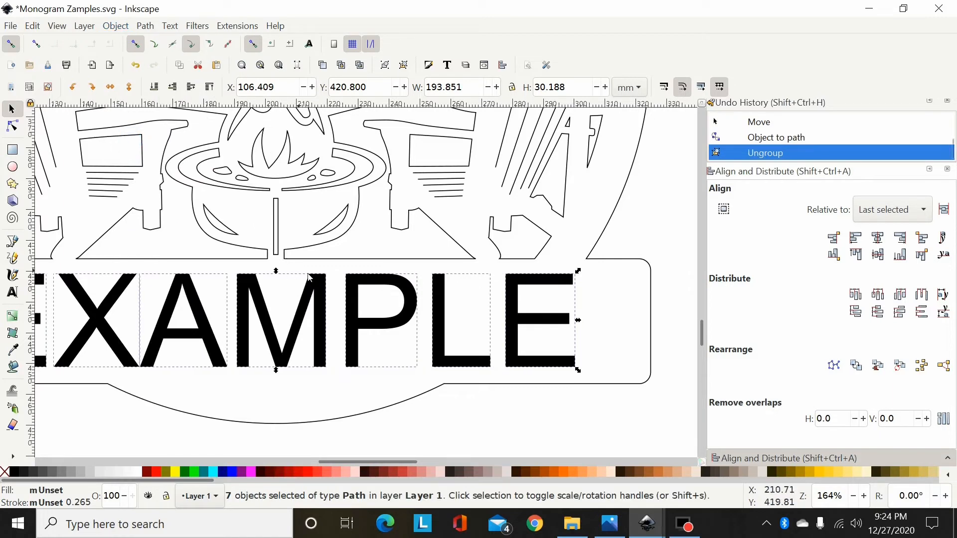
mouse_move(238, 334)
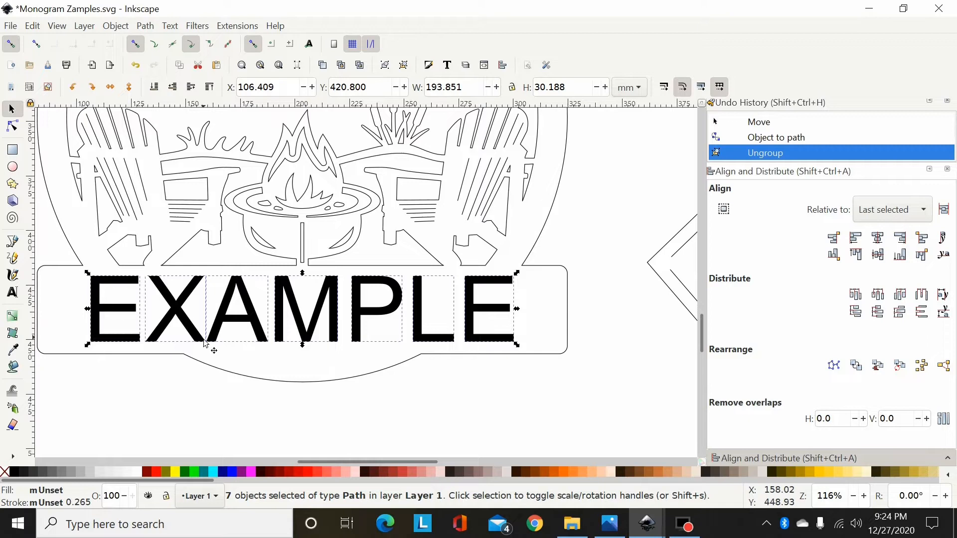
mouse_move(229, 119)
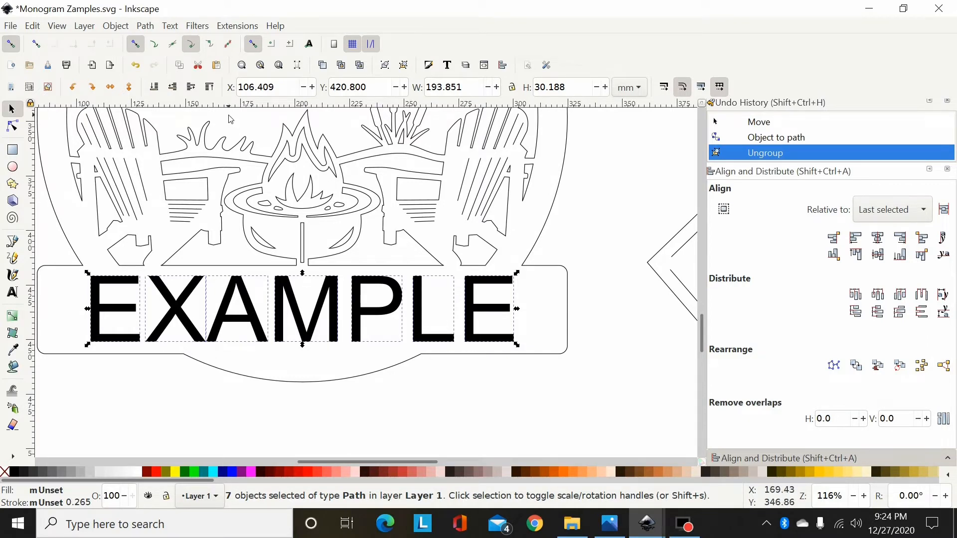
mouse_move(364, 335)
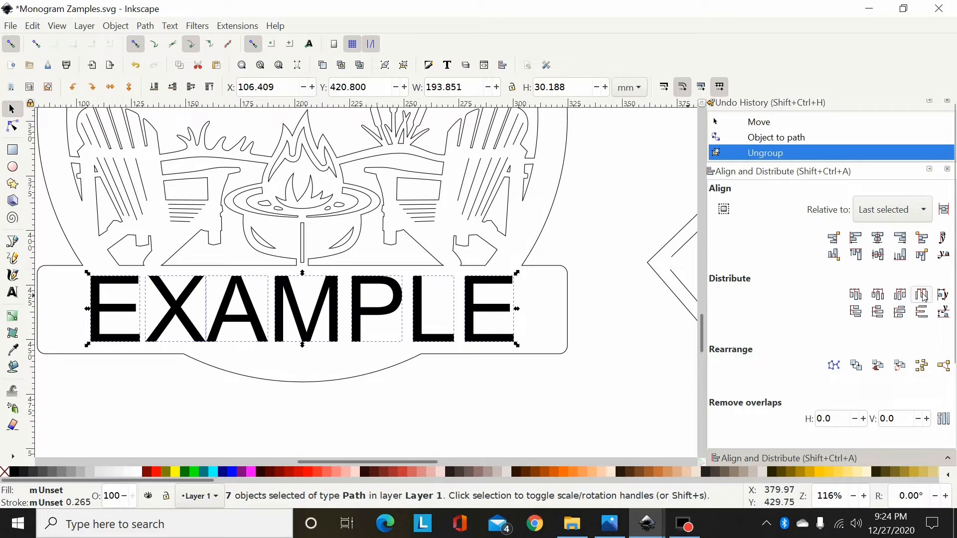
mouse_move(921, 295)
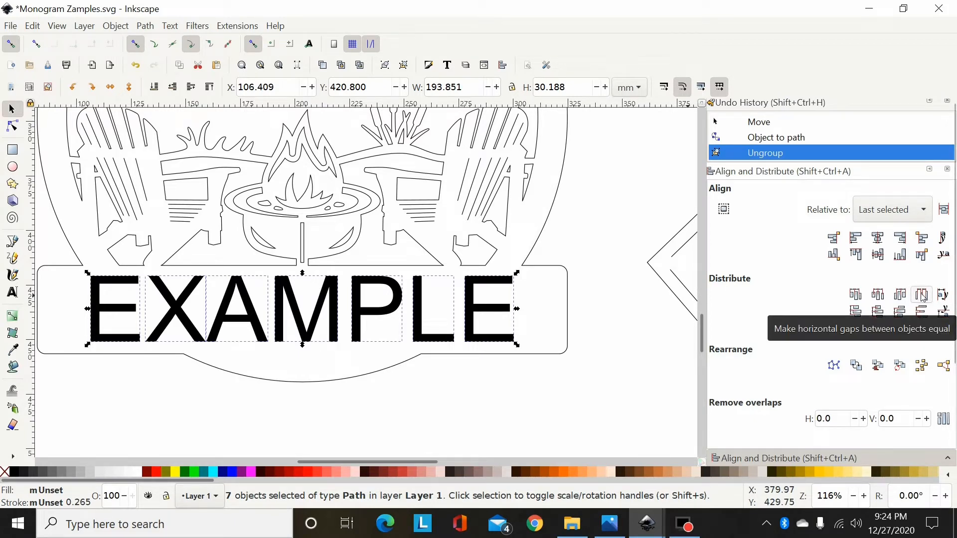
Step: Use Align and Distribute to make the horizontal gaps between the seven letters equal
click(922, 294)
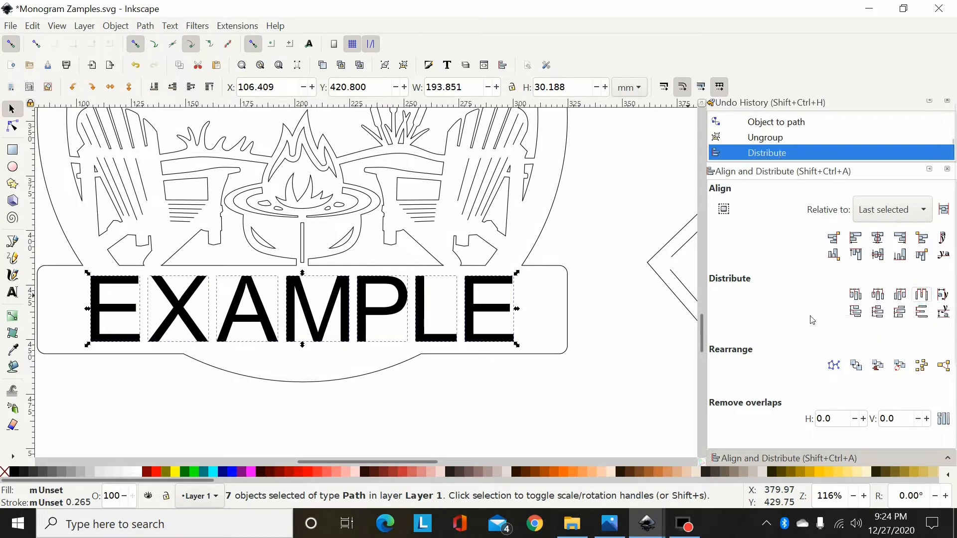
mouse_move(254, 343)
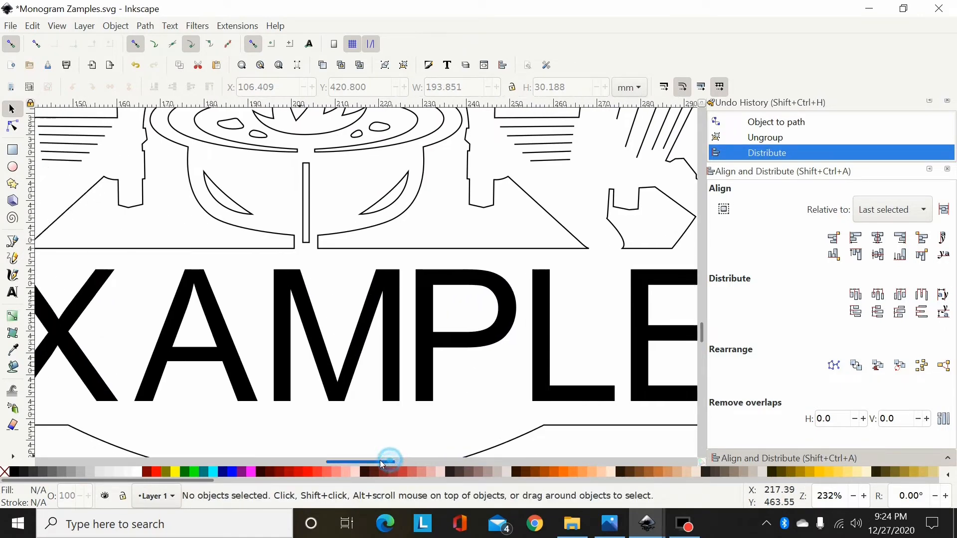
Step: Draw a thin red bridge bar across the A's crossbar and duplicate it onto the P
drag(387, 461, 339, 461)
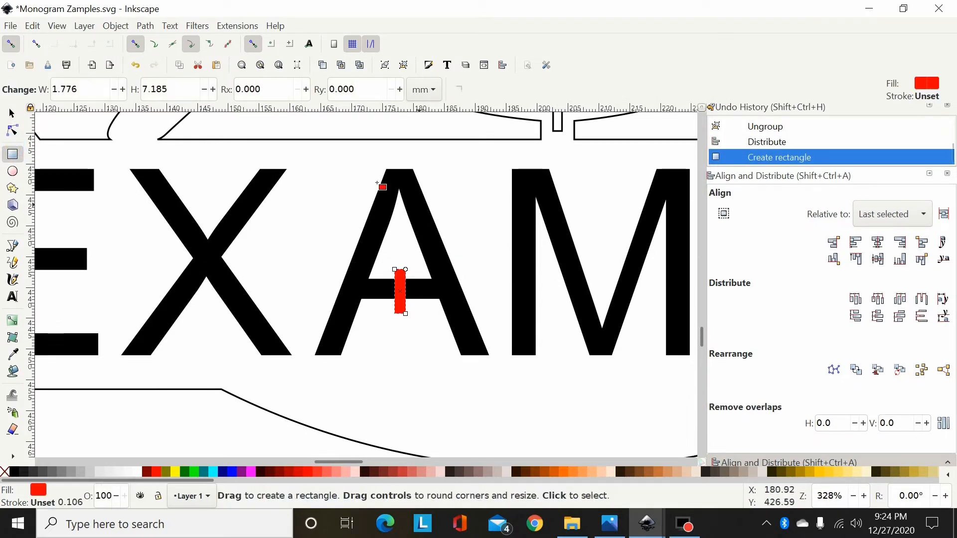
click(11, 109)
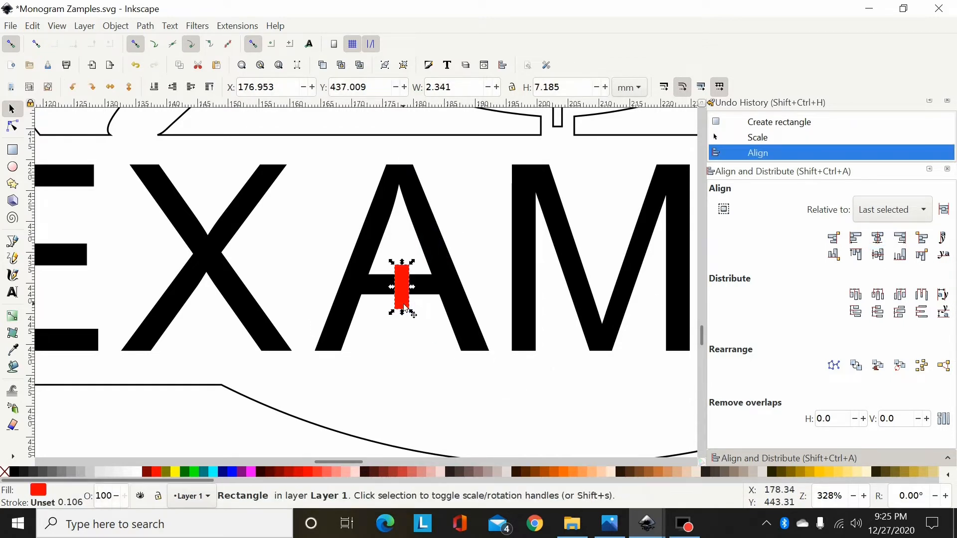
key(ctrl+d)
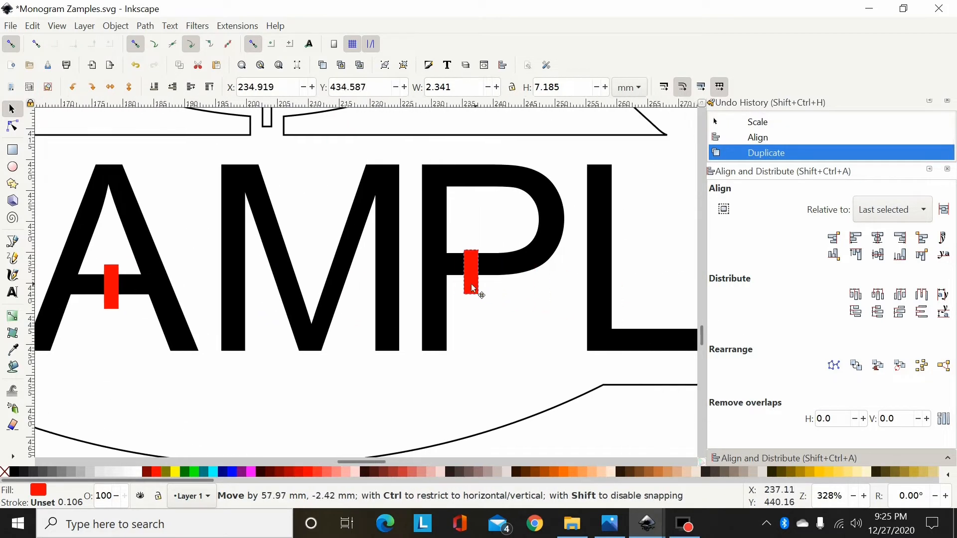
drag(470, 272, 454, 278)
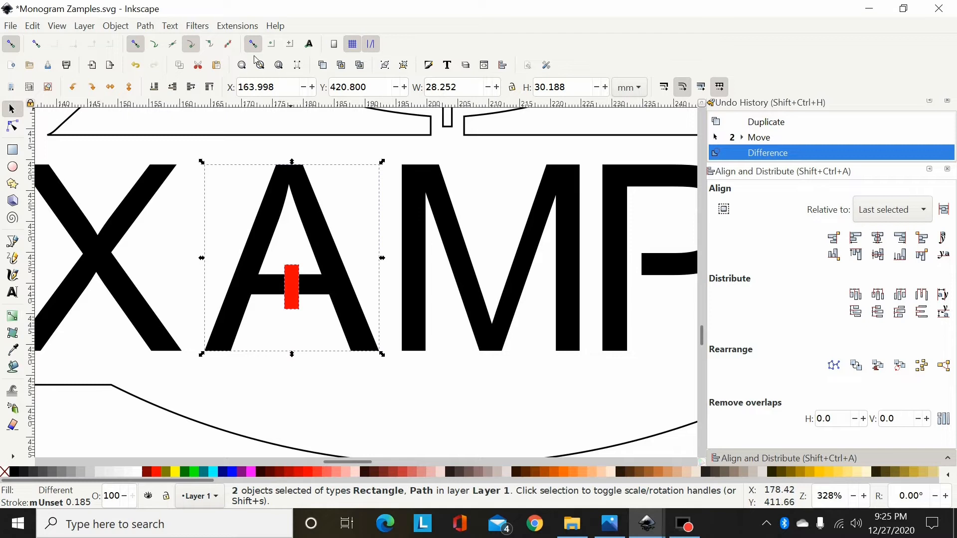
Step: Cut the bar out of the A with Difference, then Union all seven letters
click(145, 26)
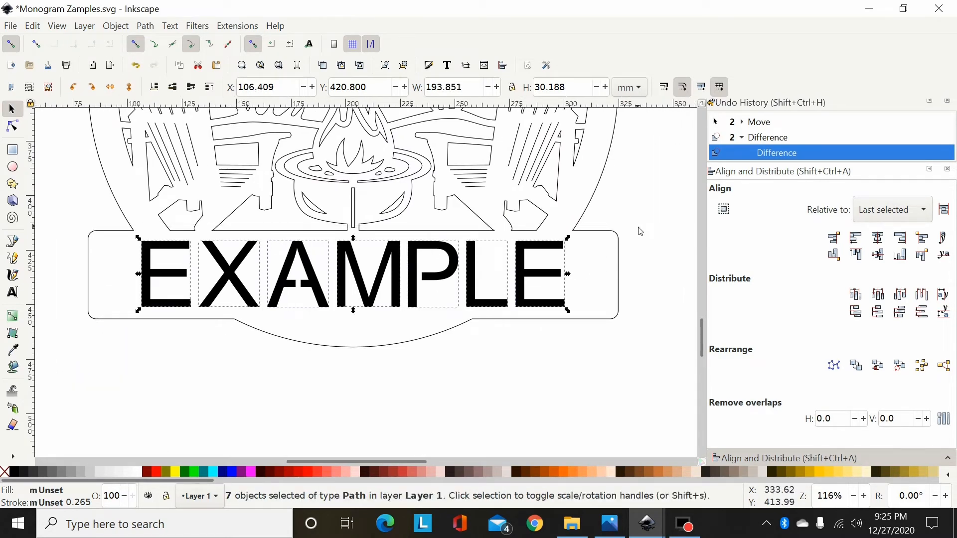
click(145, 26)
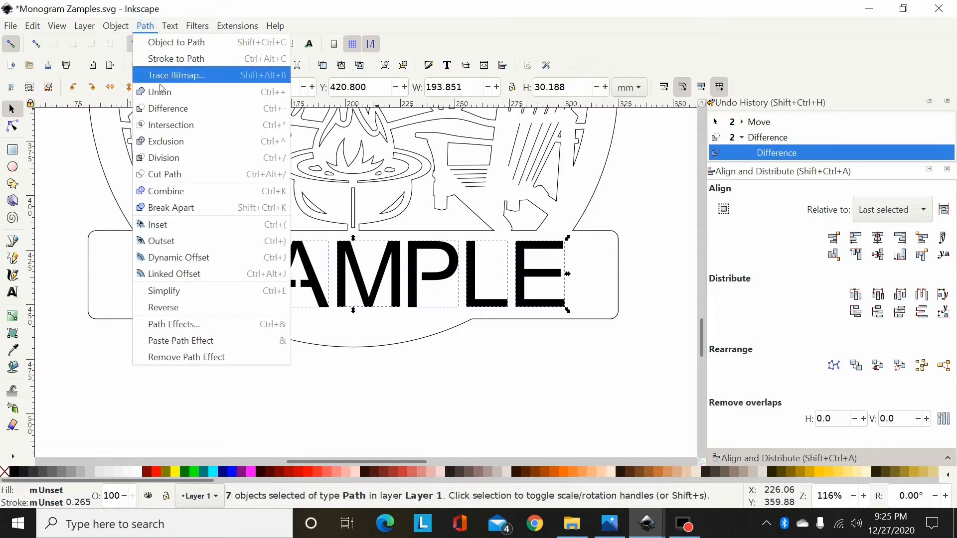
click(161, 92)
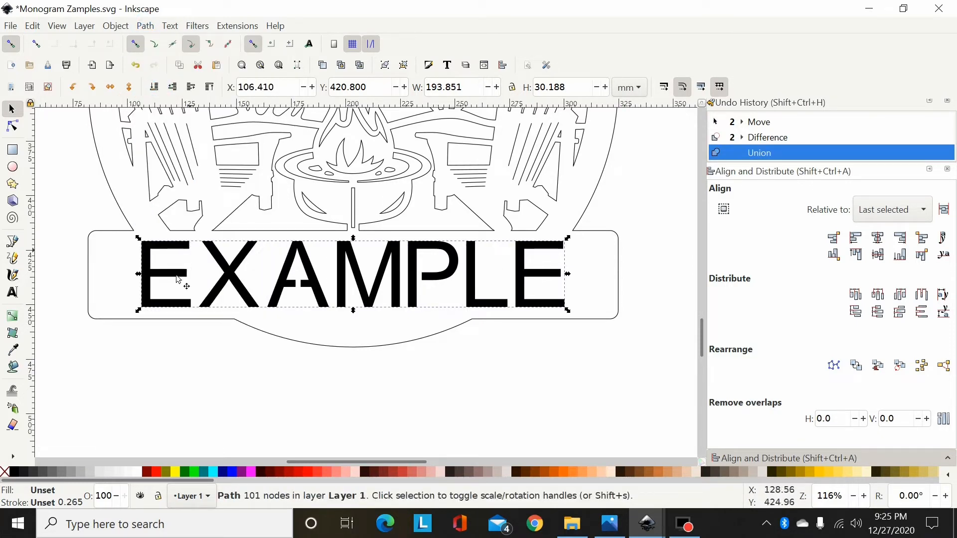
mouse_move(318, 281)
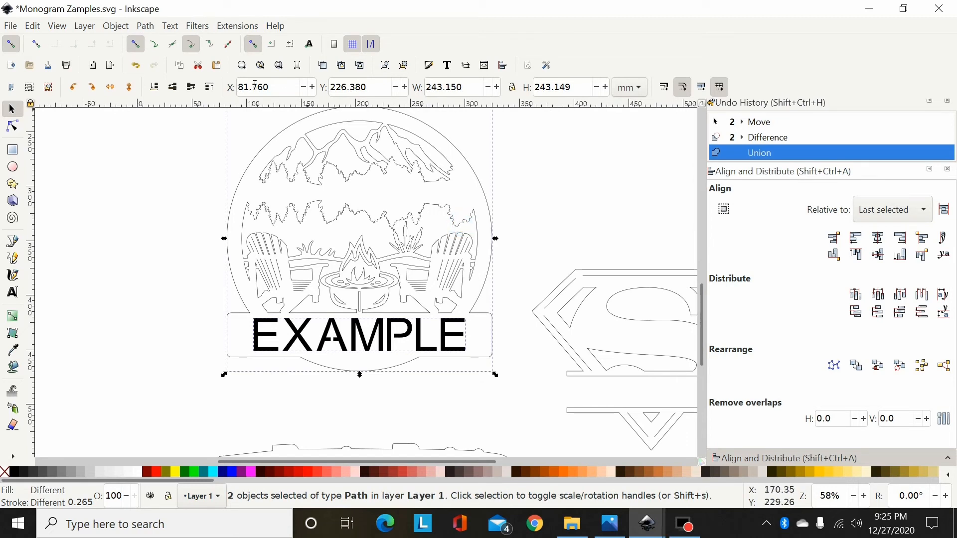
Step: Subtract the merged lettering from the campfire monogram with Path > Difference
click(144, 26)
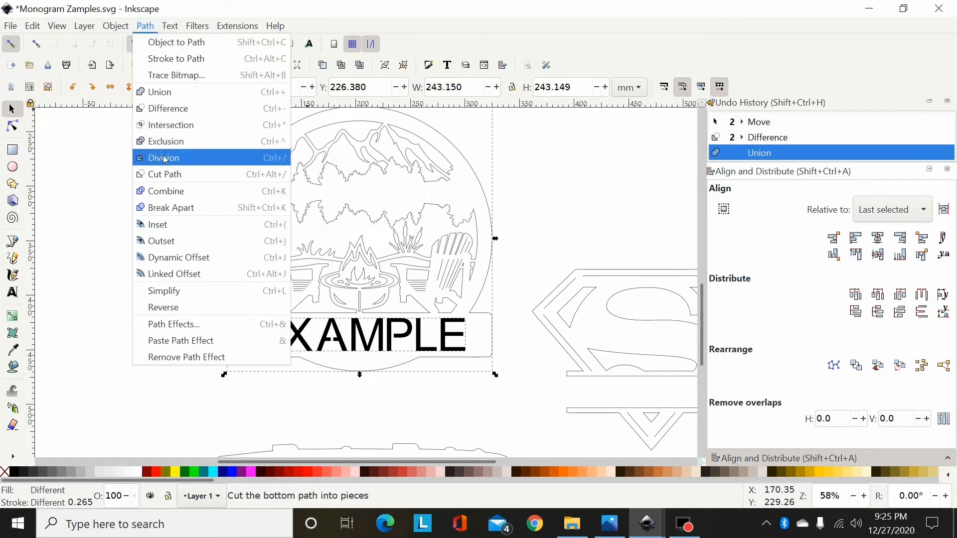
mouse_move(177, 116)
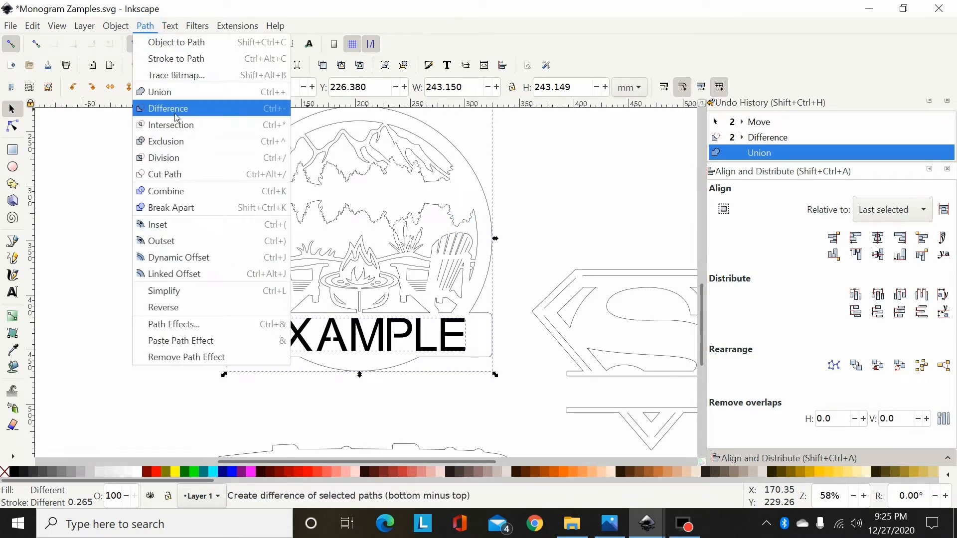
click(167, 108)
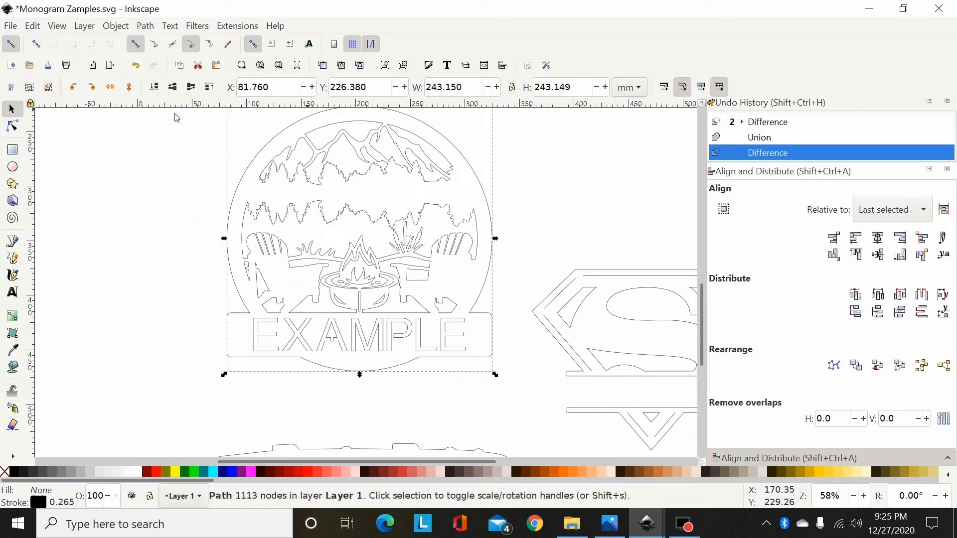
mouse_move(308, 281)
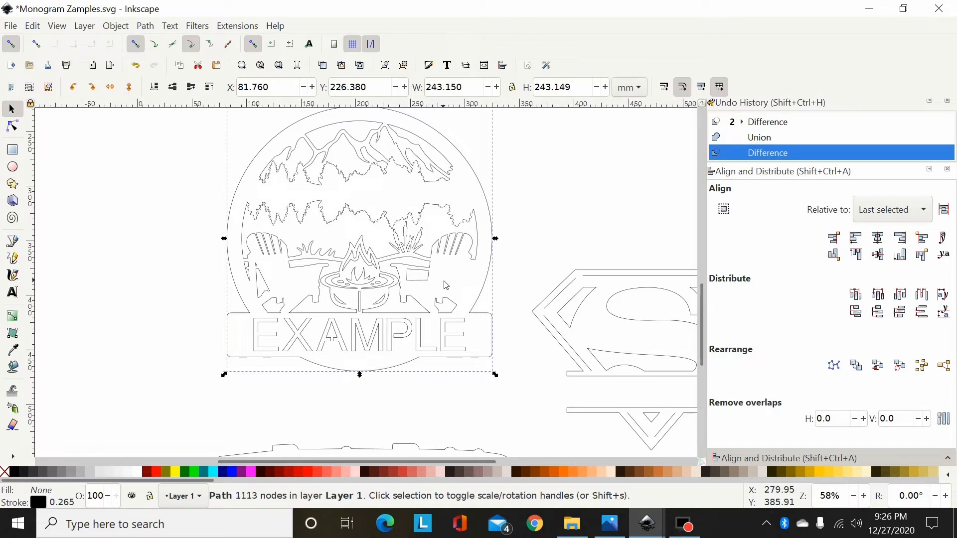
mouse_move(578, 336)
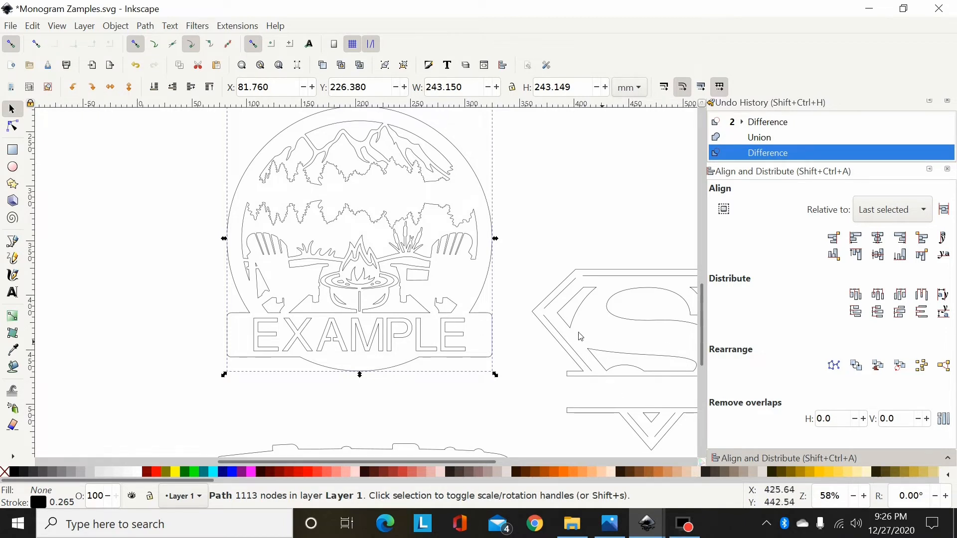
mouse_move(309, 282)
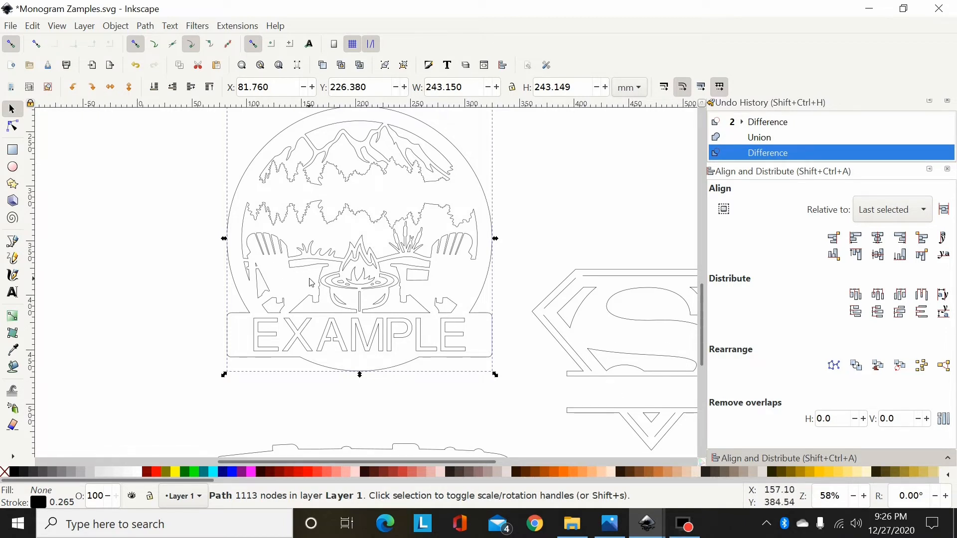
mouse_move(332, 291)
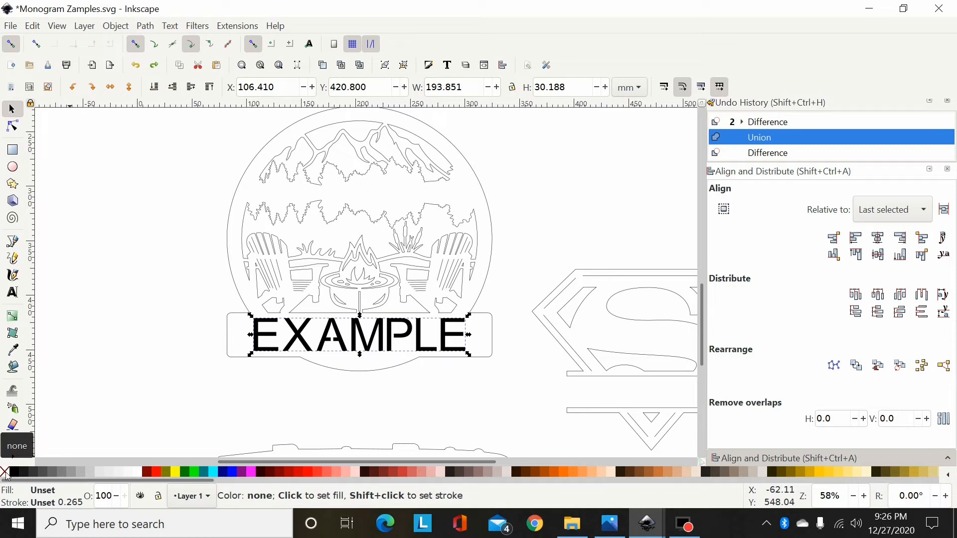
Step: Set the lettering to no fill and Path > Combine it with the monogram
click(5, 472)
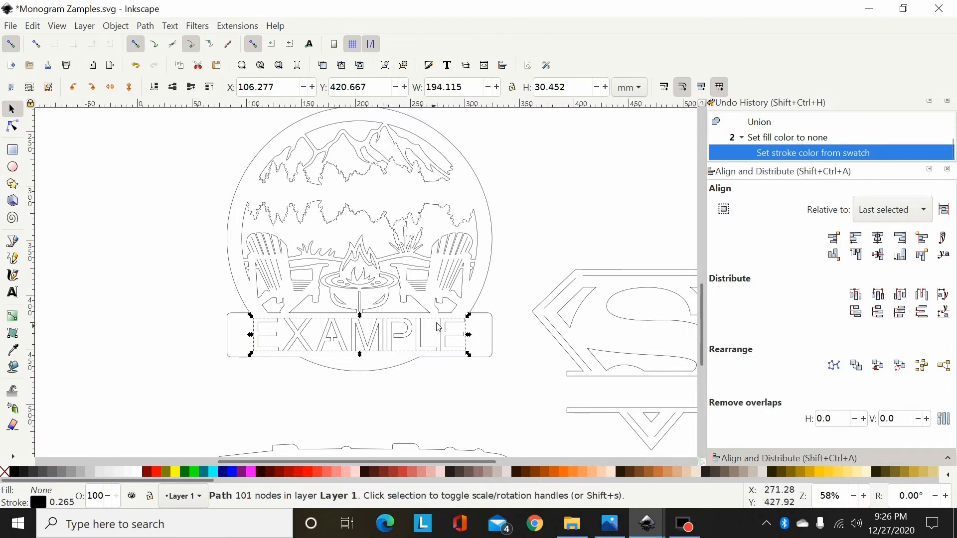
mouse_move(321, 345)
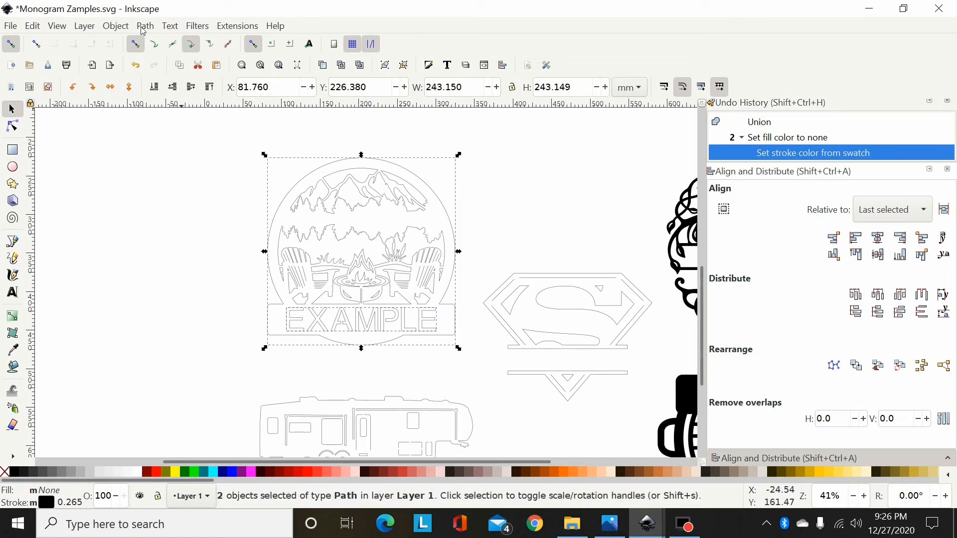
click(144, 26)
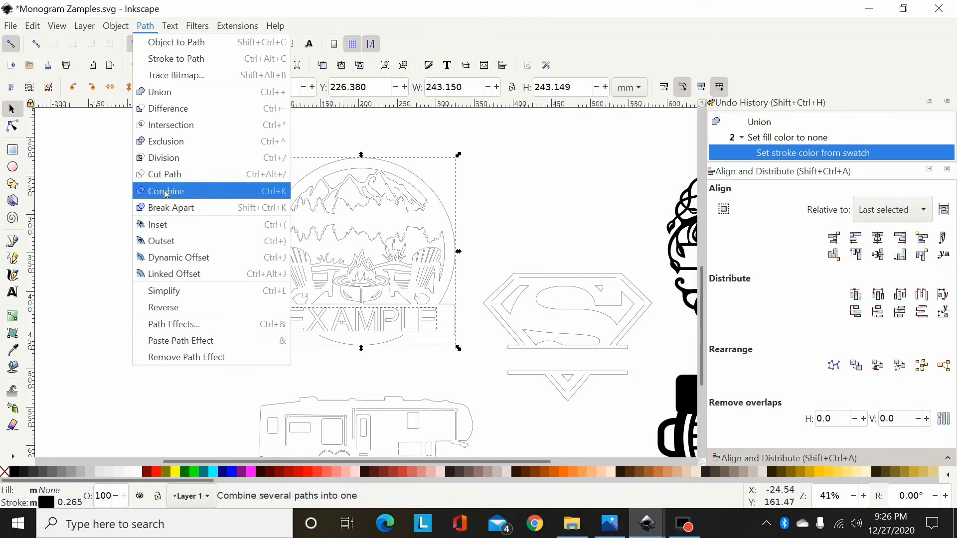
click(165, 191)
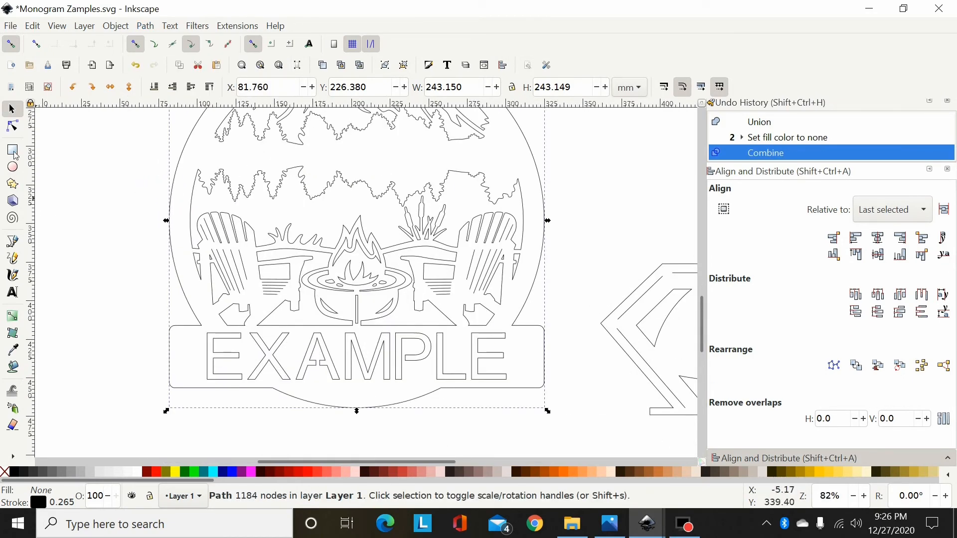
click(11, 126)
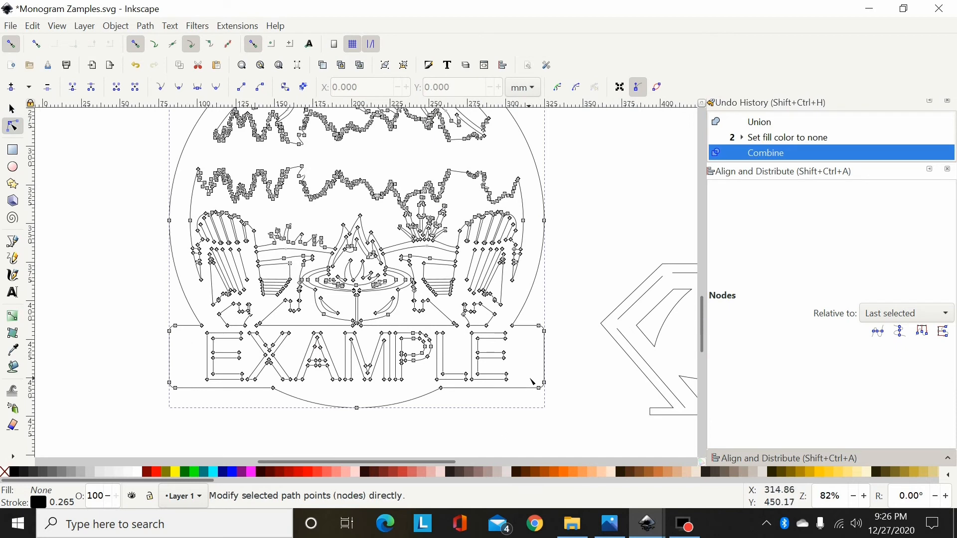
mouse_move(573, 317)
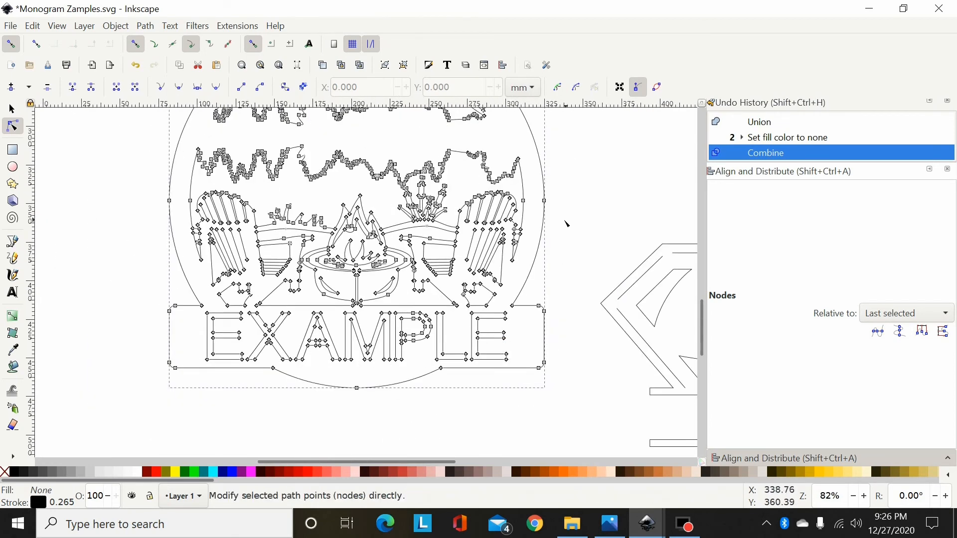
mouse_move(548, 161)
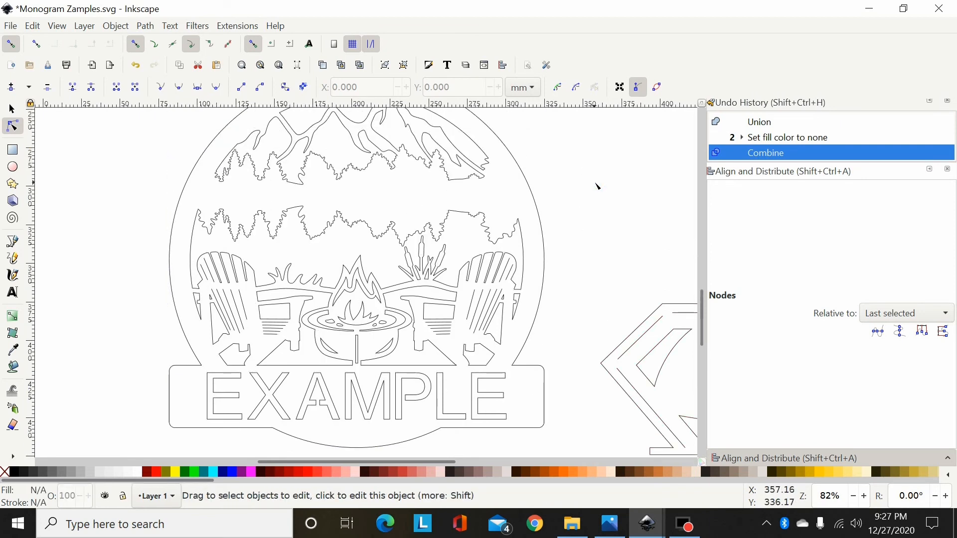
scroll(down, 3)
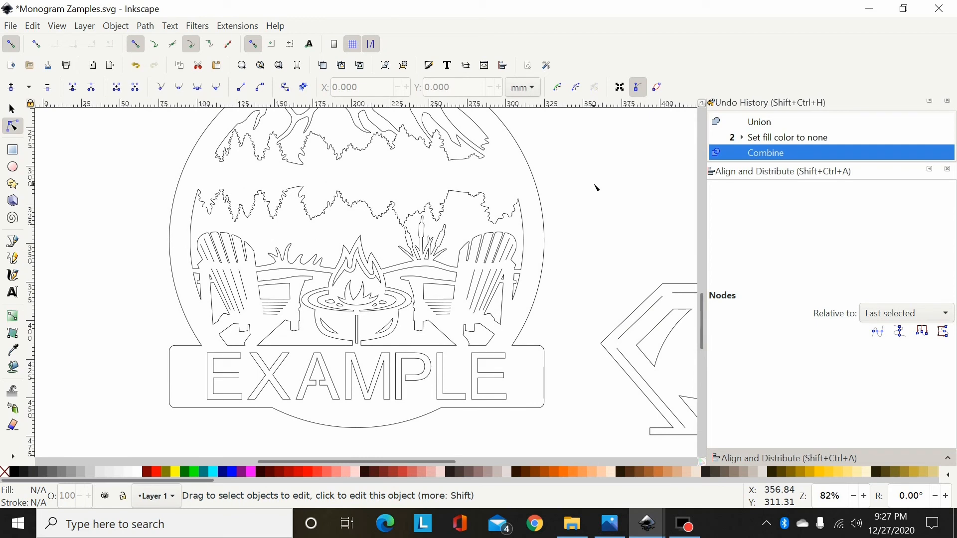